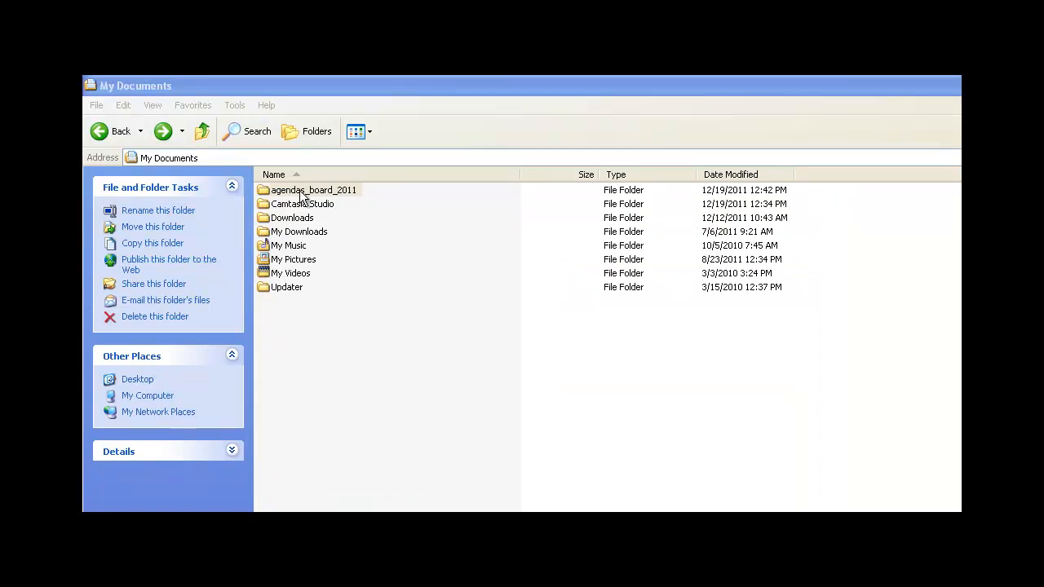
# - Open the agendas_board_2011 folder and start renaming Board of Directors.doc
pyautogui.doubleClick(313, 189)
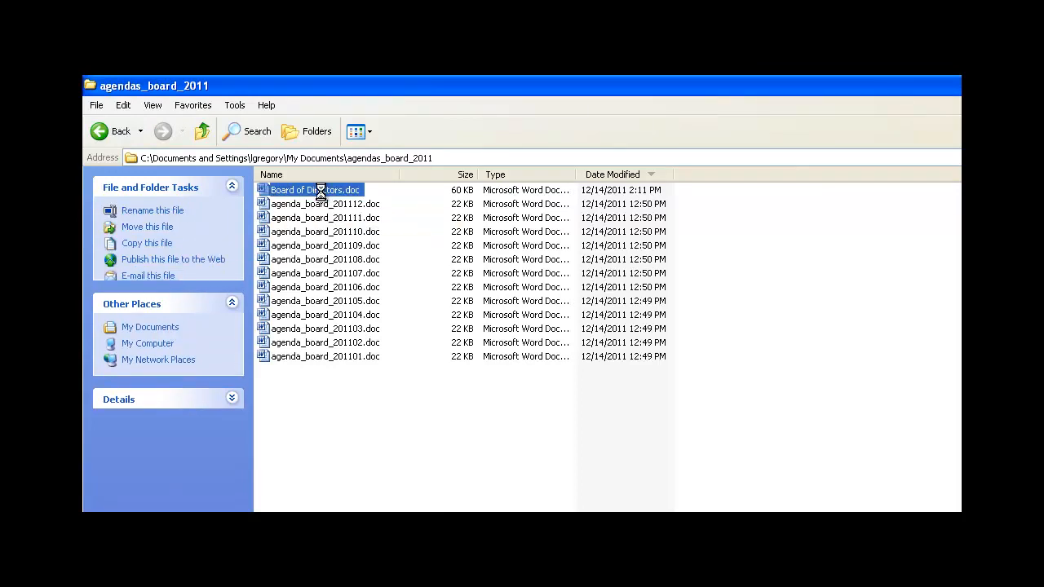
pyautogui.rightClick(314, 190)
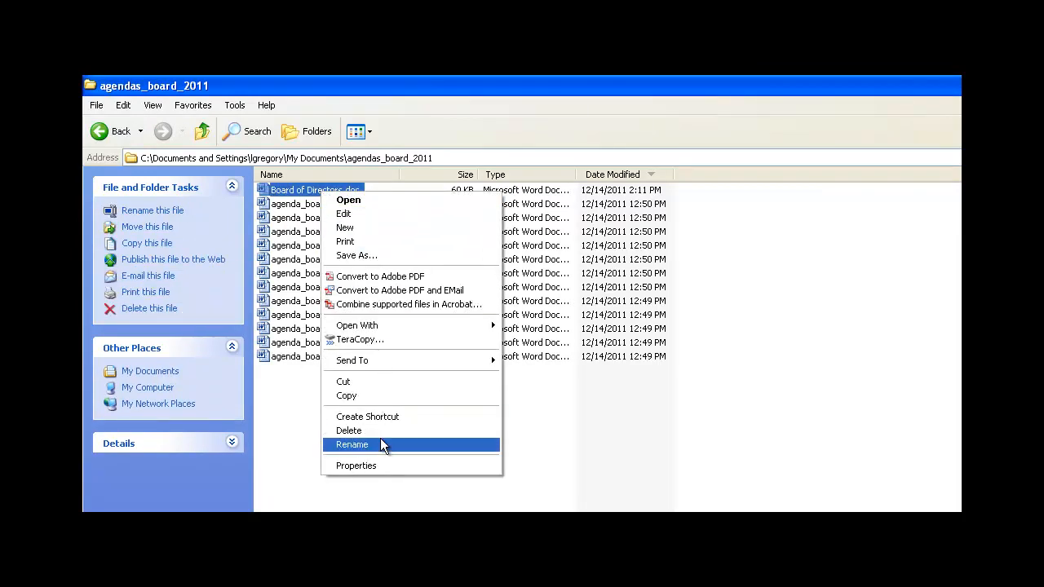
pyautogui.click(351, 444)
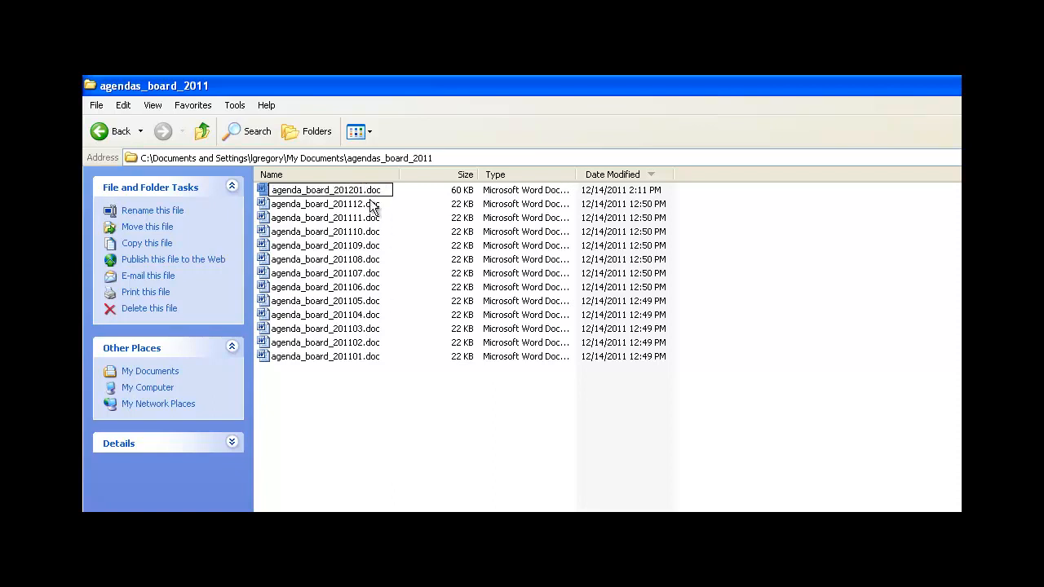
# - Confirm the new name despite the extension warning, then open Board of Directors.doc in Word
pyautogui.press('Return')
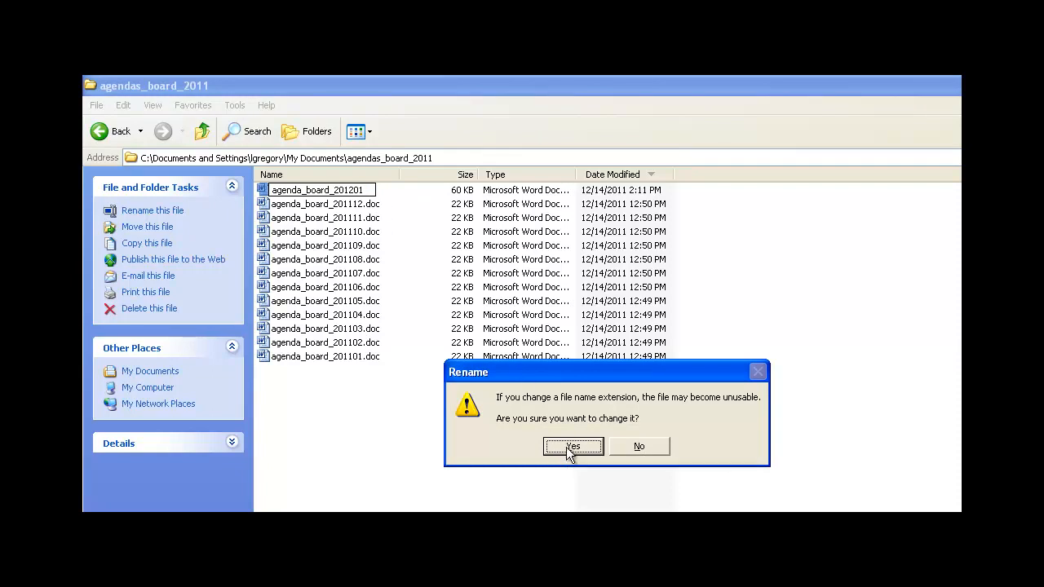
pyautogui.click(572, 446)
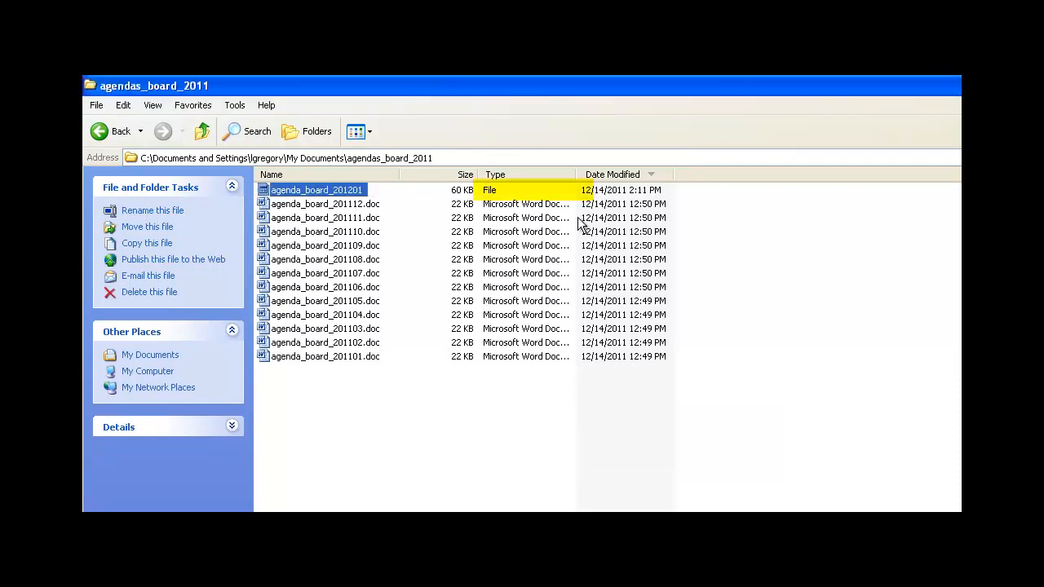
pyautogui.moveTo(575, 174); pyautogui.dragTo(604, 174)
pyautogui.write('Board of Directors.doc')
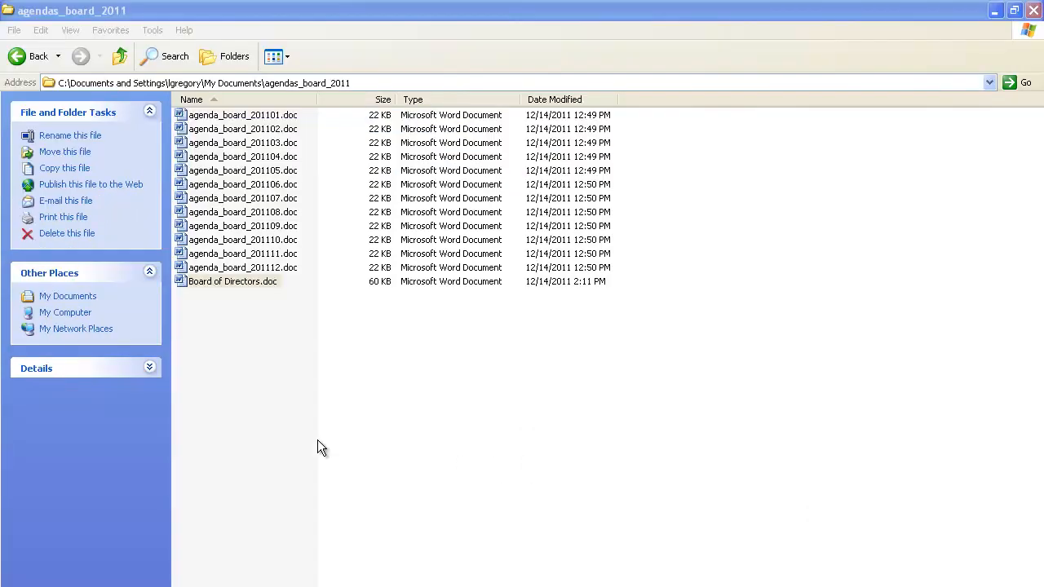
pyautogui.moveTo(269, 292)
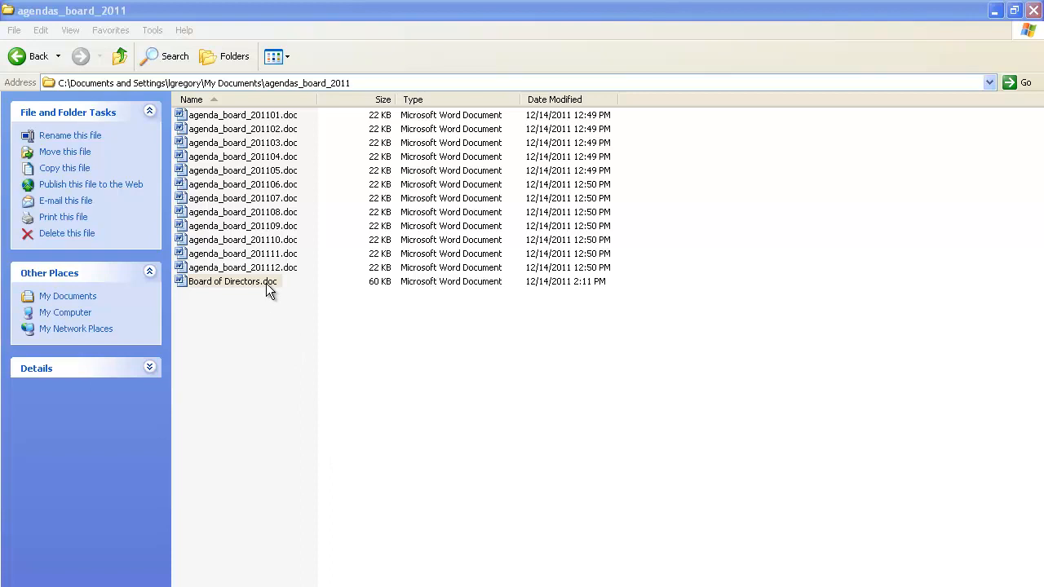
pyautogui.doubleClick(232, 281)
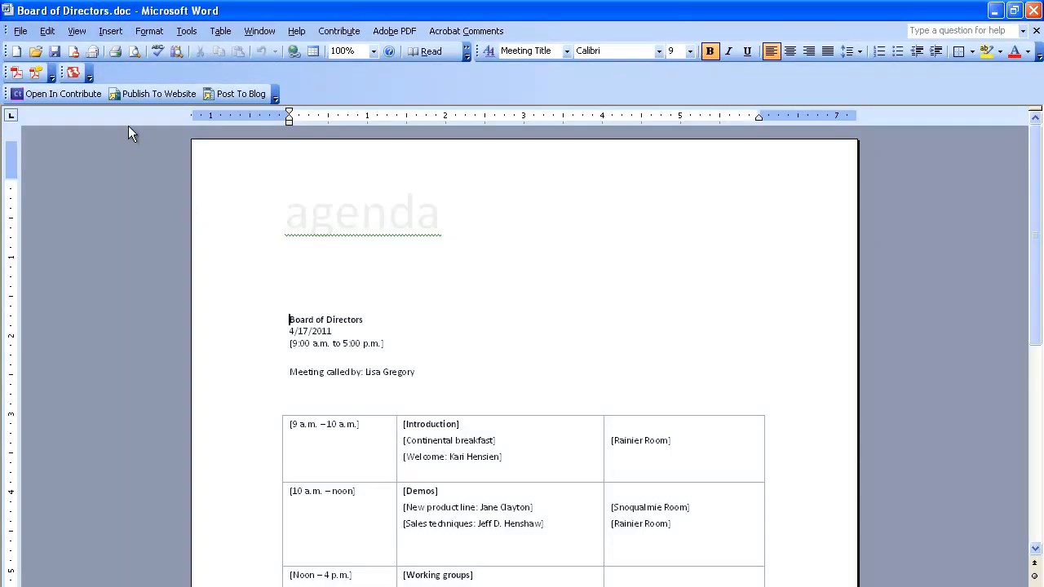
# - Save the agenda as agenda_board_201201 in Rich Text Format (*.rtf)
pyautogui.click(19, 31)
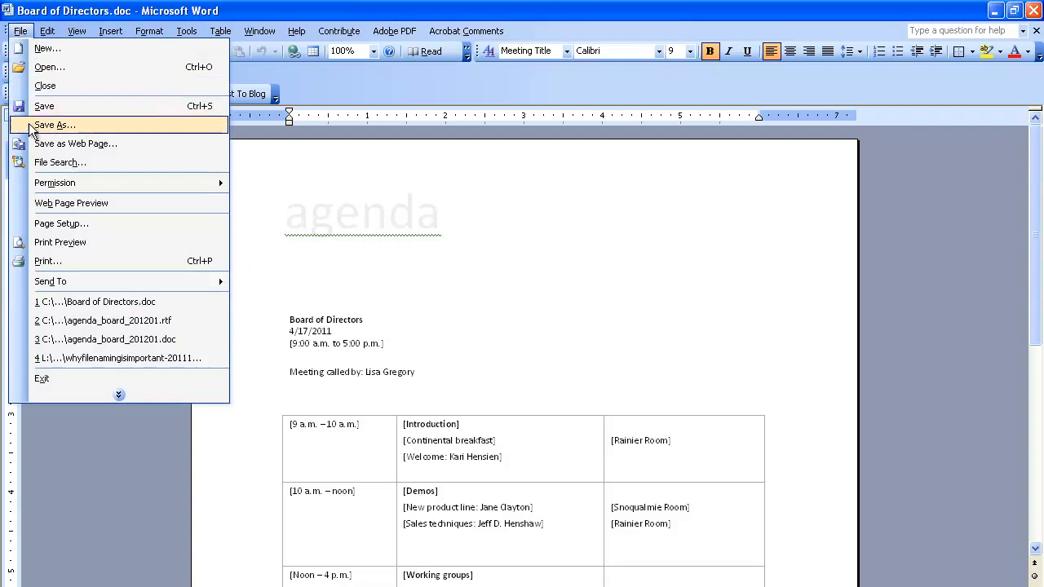
pyautogui.click(55, 124)
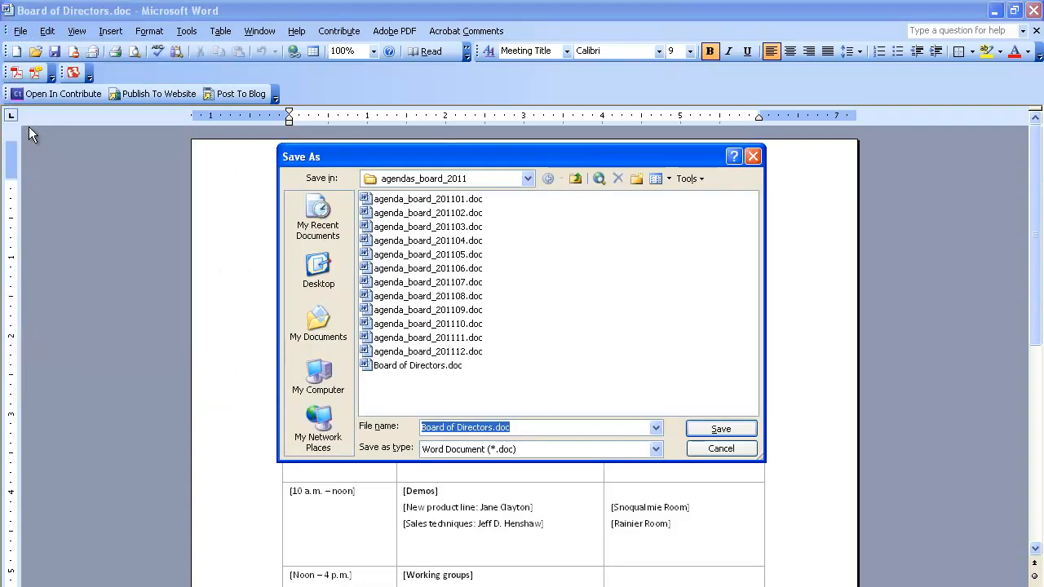
pyautogui.write('agenda_board_201201')
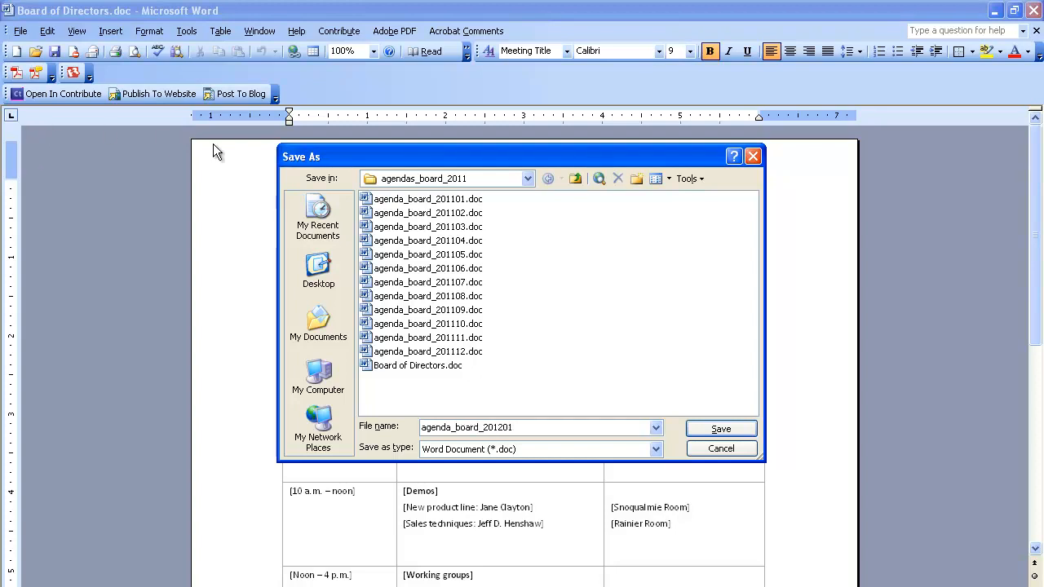
pyautogui.click(655, 448)
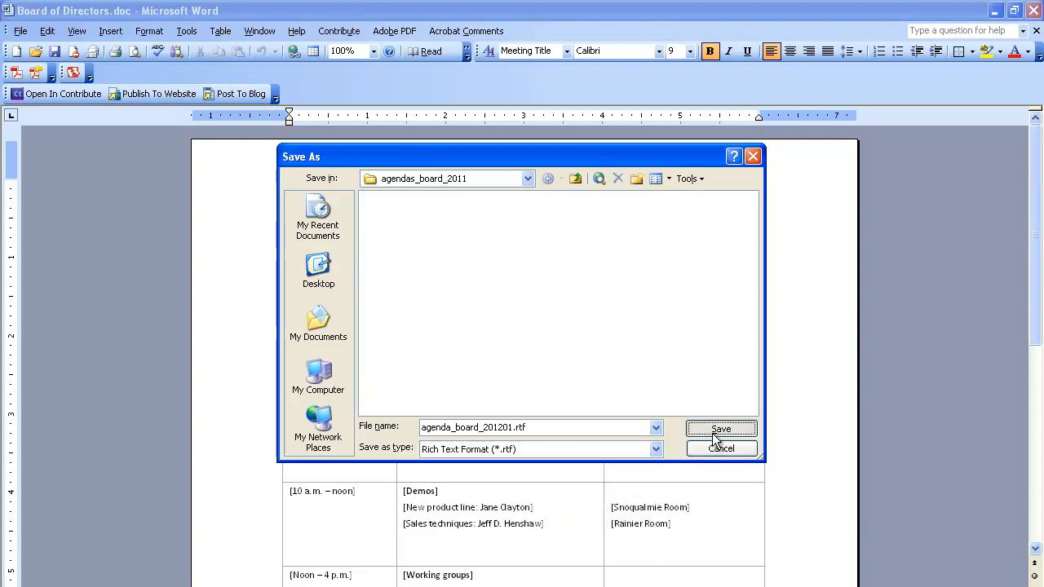
pyautogui.click(720, 429)
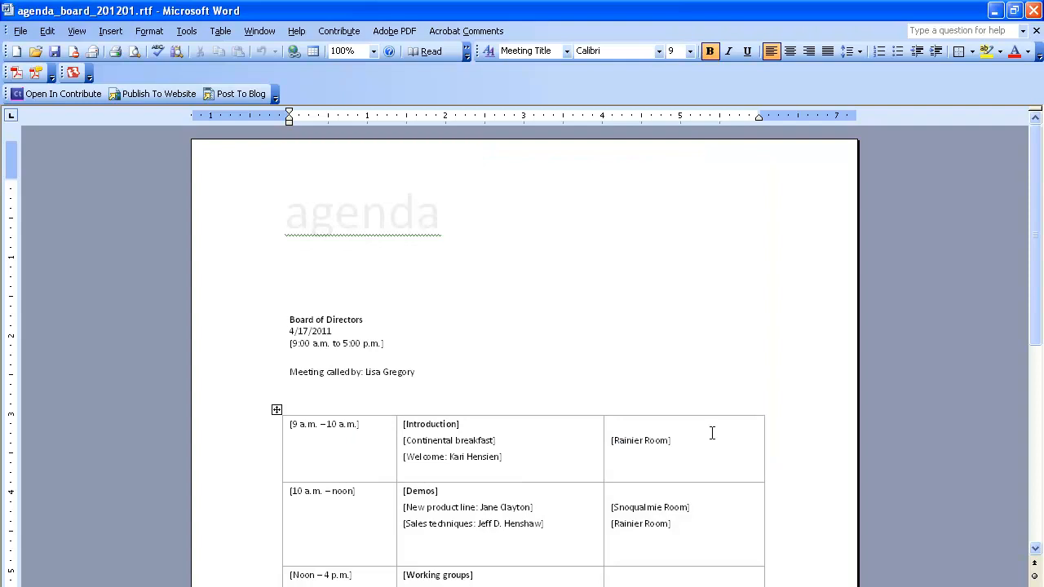